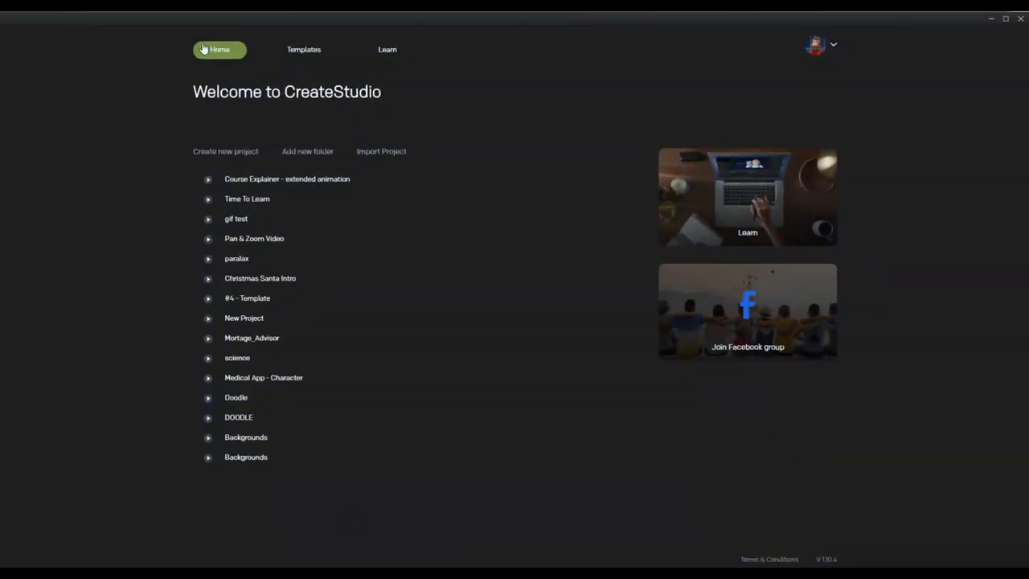
mouse_move(253, 111)
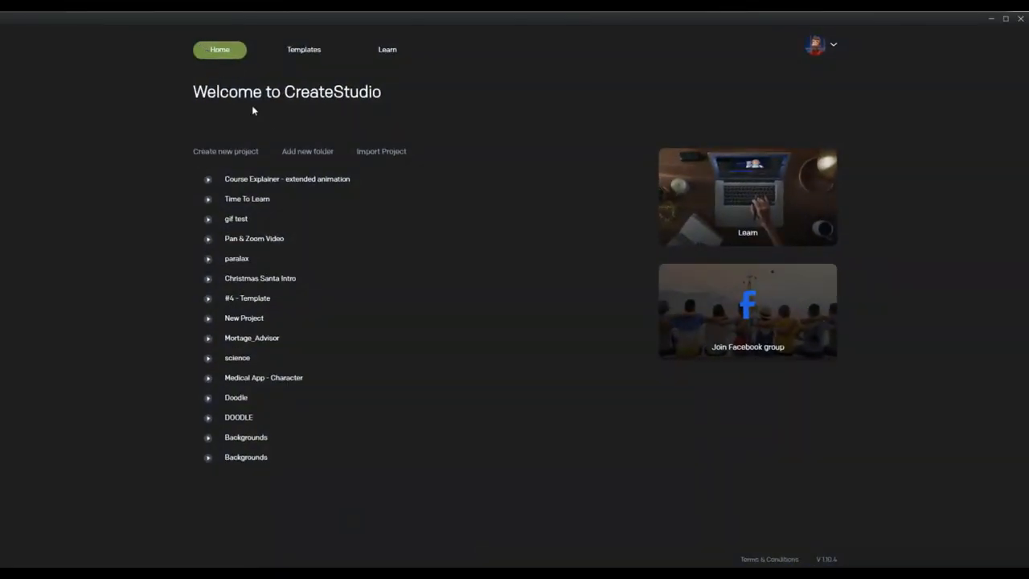
Create a 1080p HD project named 'New zoom' and open it in the editor
click(225, 151)
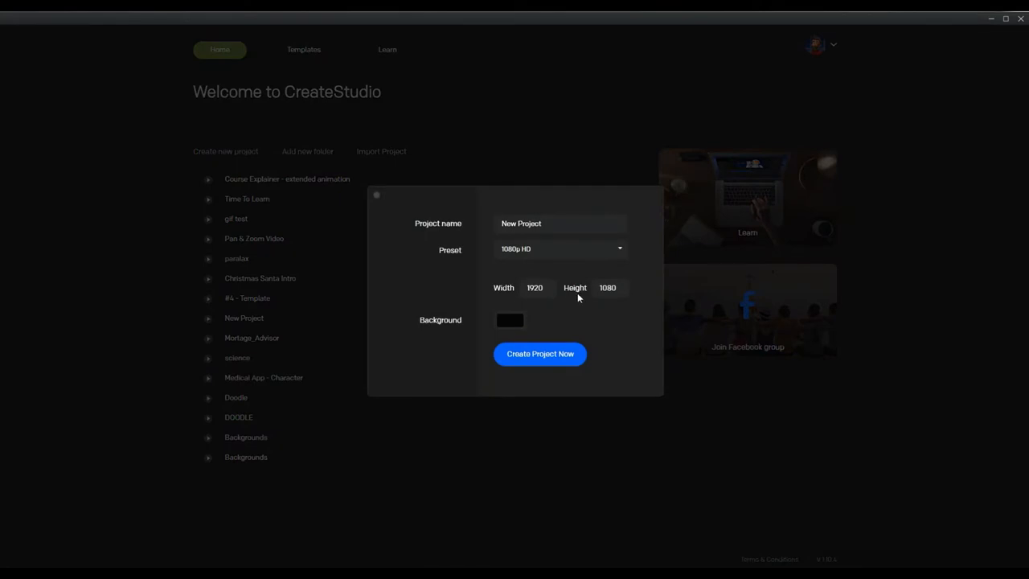
double_click(530, 223)
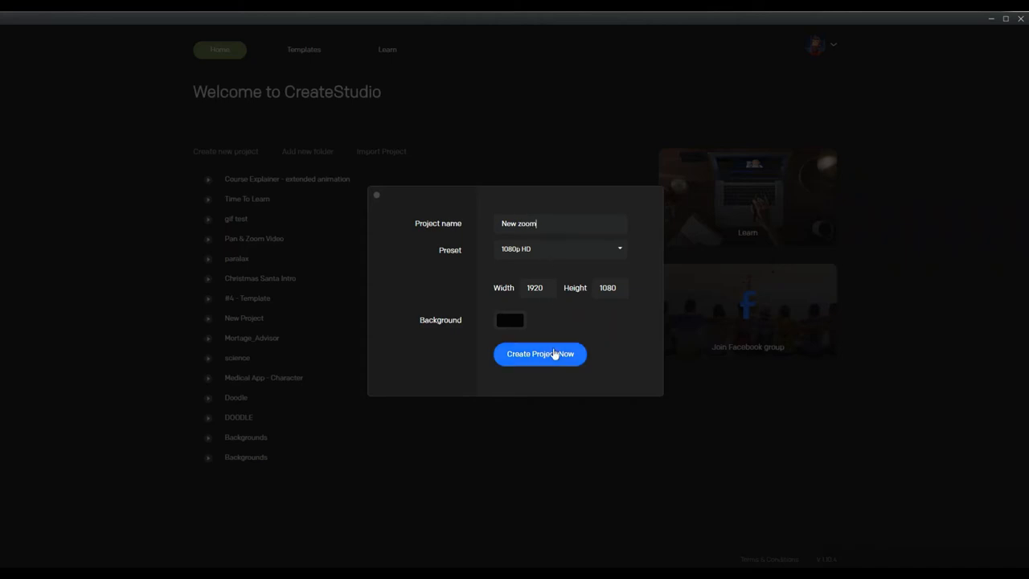
click(539, 354)
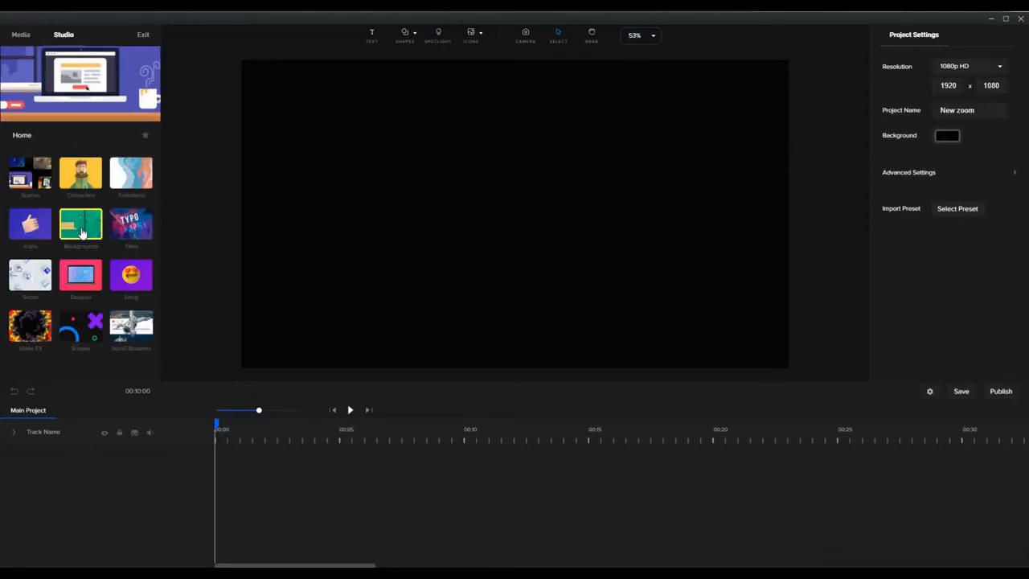
Add the 3D Beach background, then the Mountain background, as two 10-second scenes
click(81, 225)
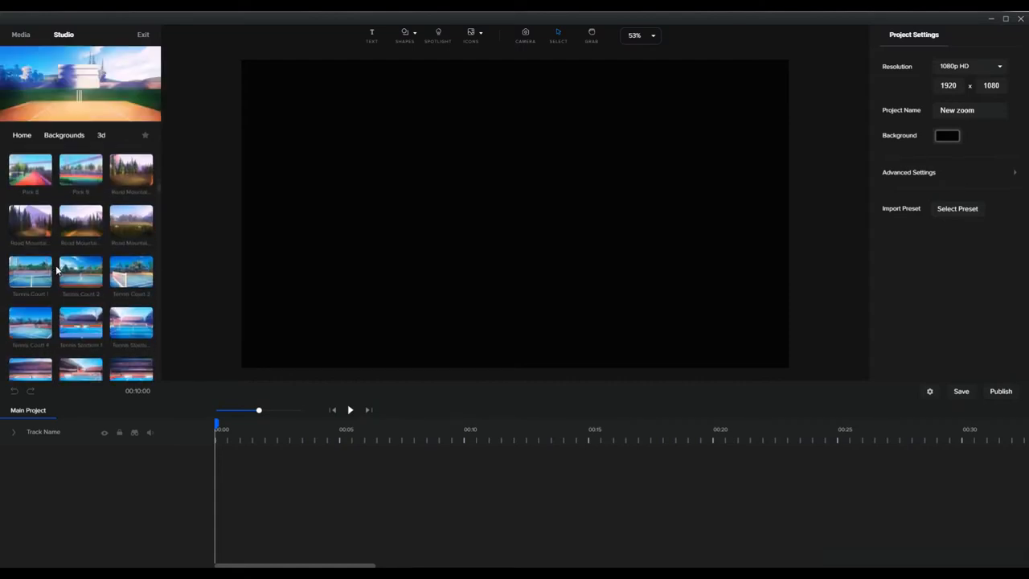
scroll(down, 3)
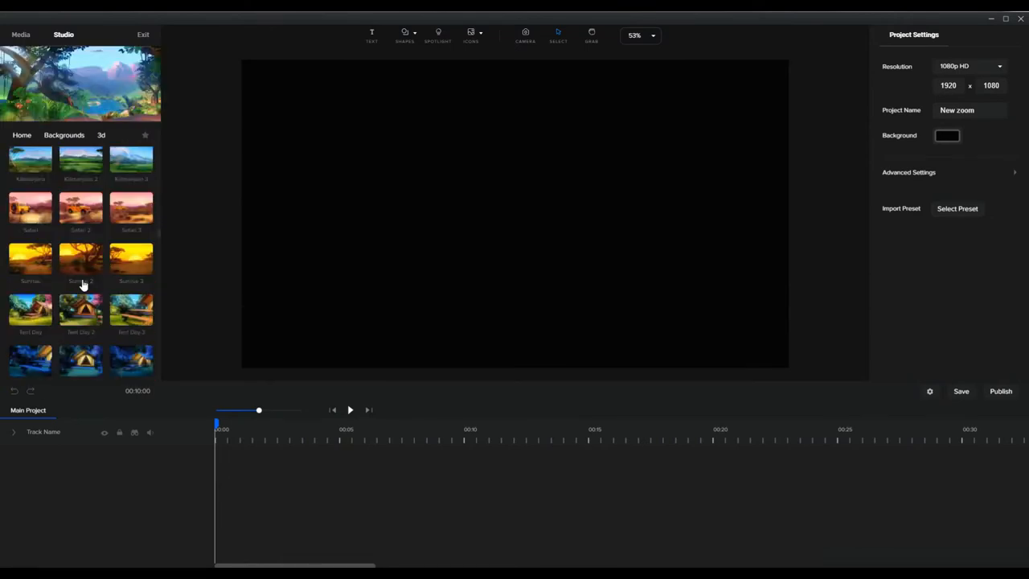
scroll(down, 3)
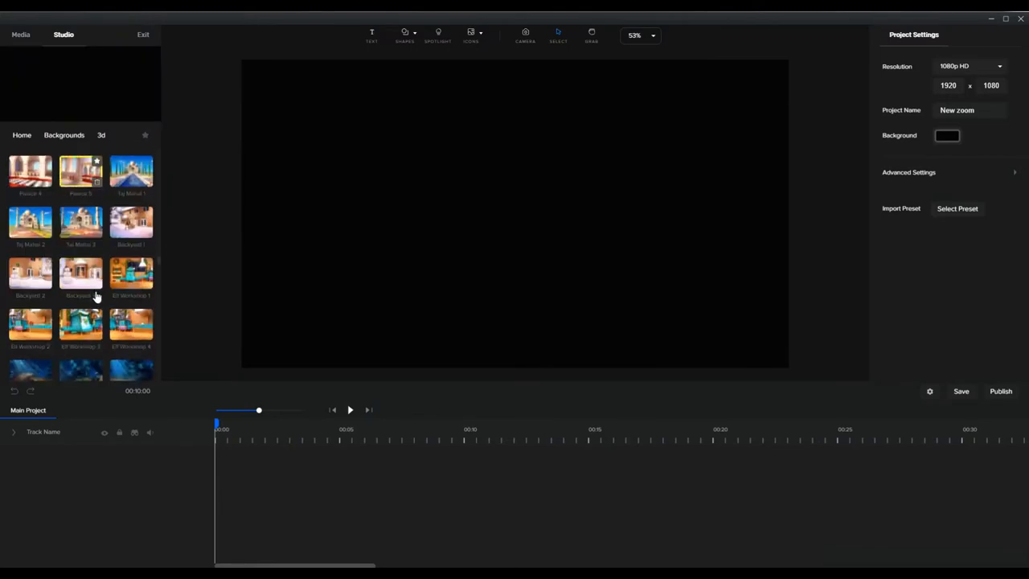
scroll(down, 3)
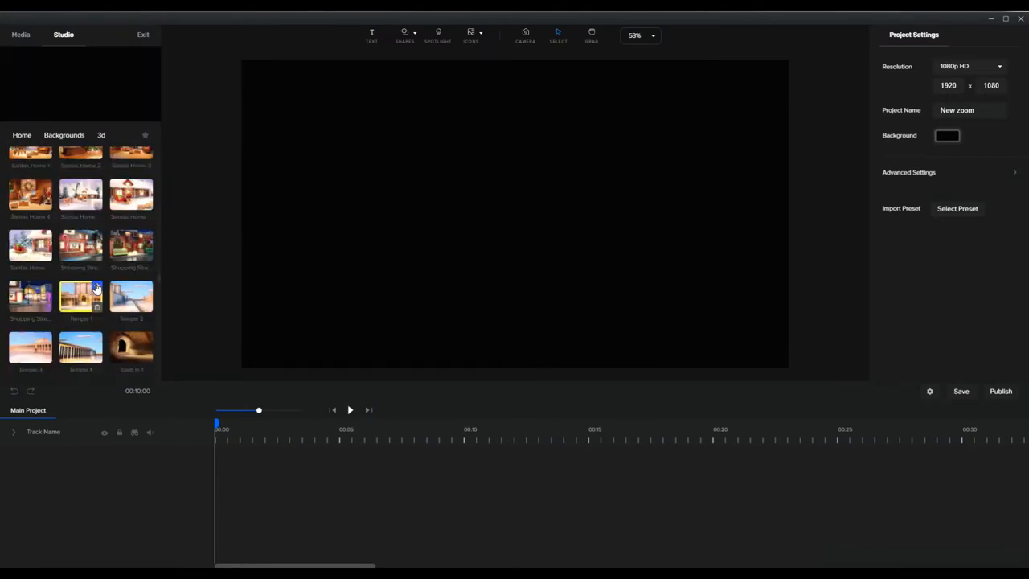
scroll(down, 3)
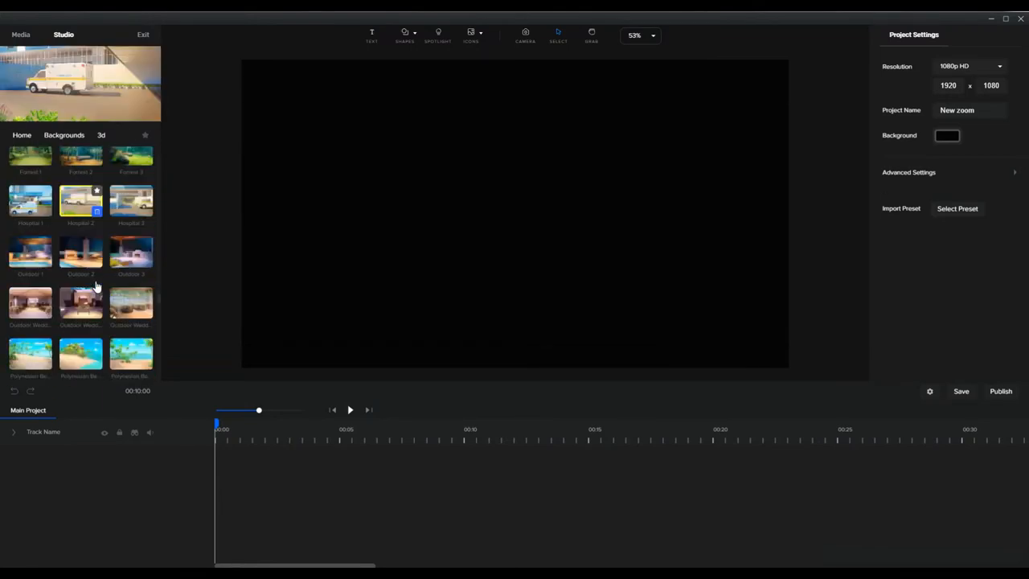
scroll(down, 3)
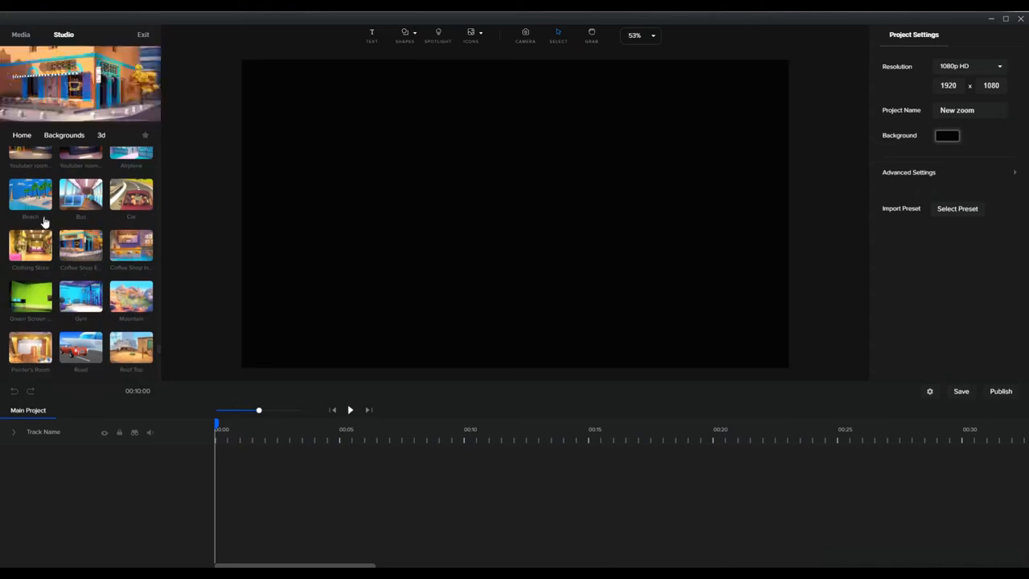
click(30, 195)
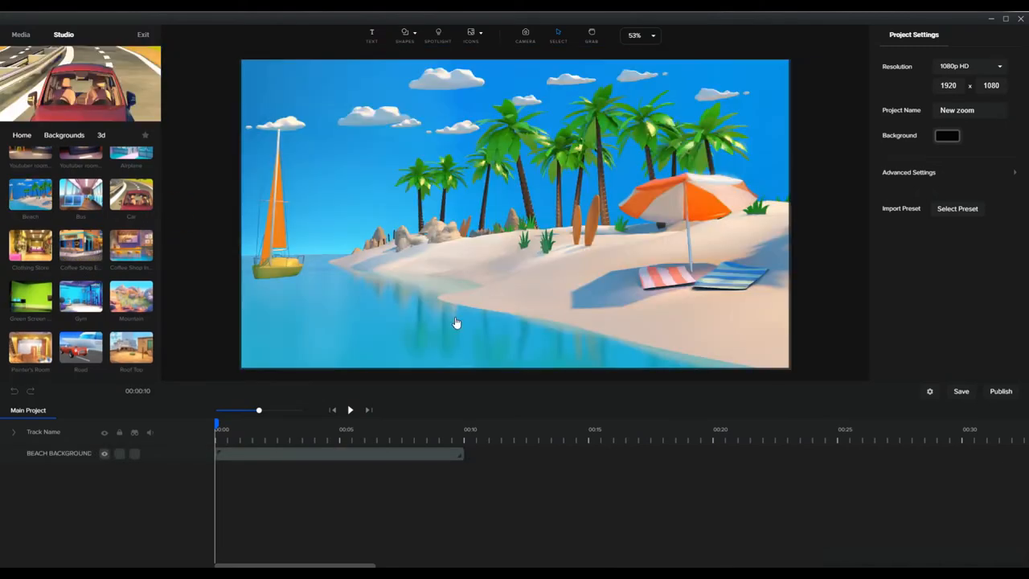
mouse_move(226, 435)
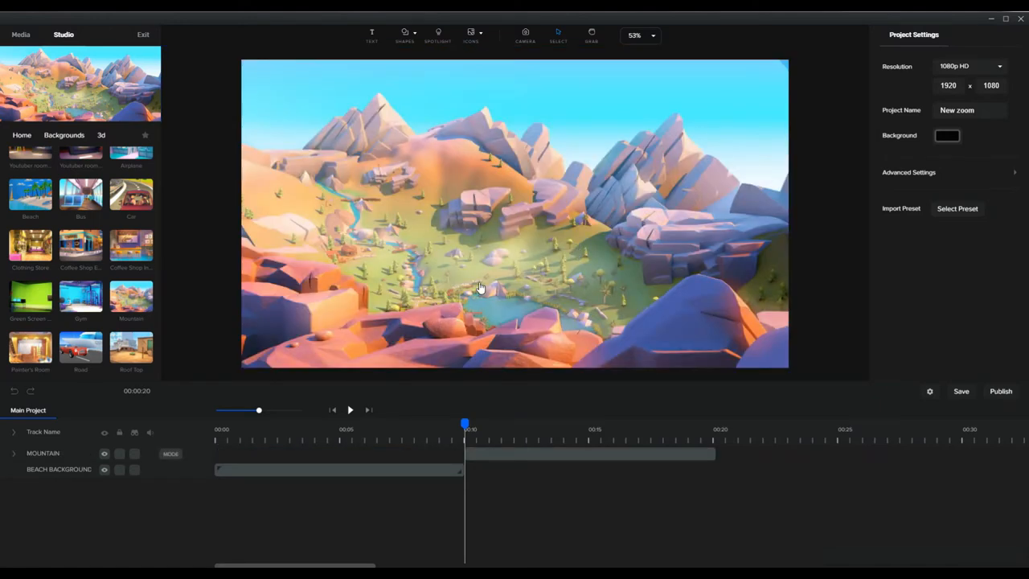
mouse_move(474, 288)
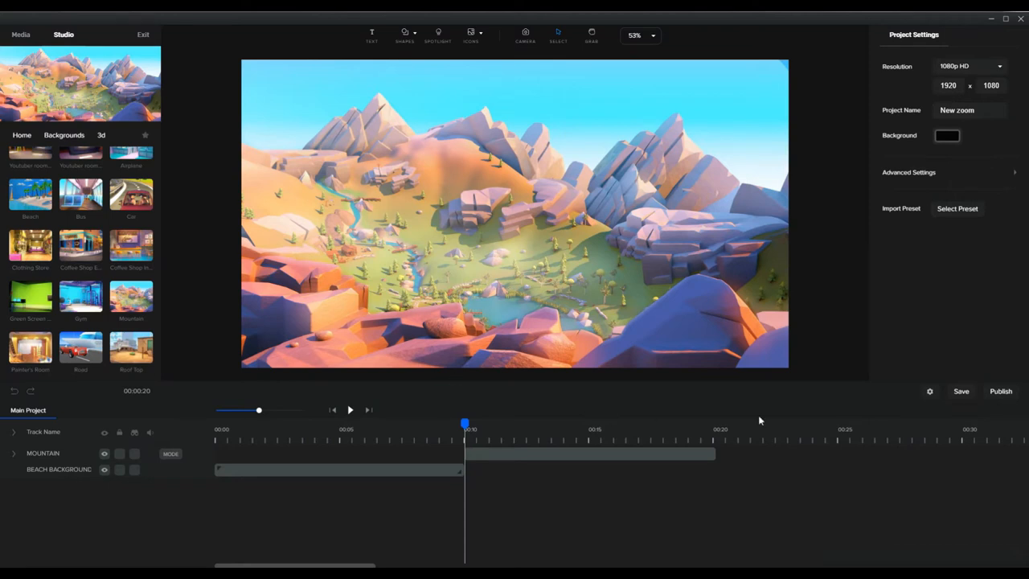
mouse_move(732, 410)
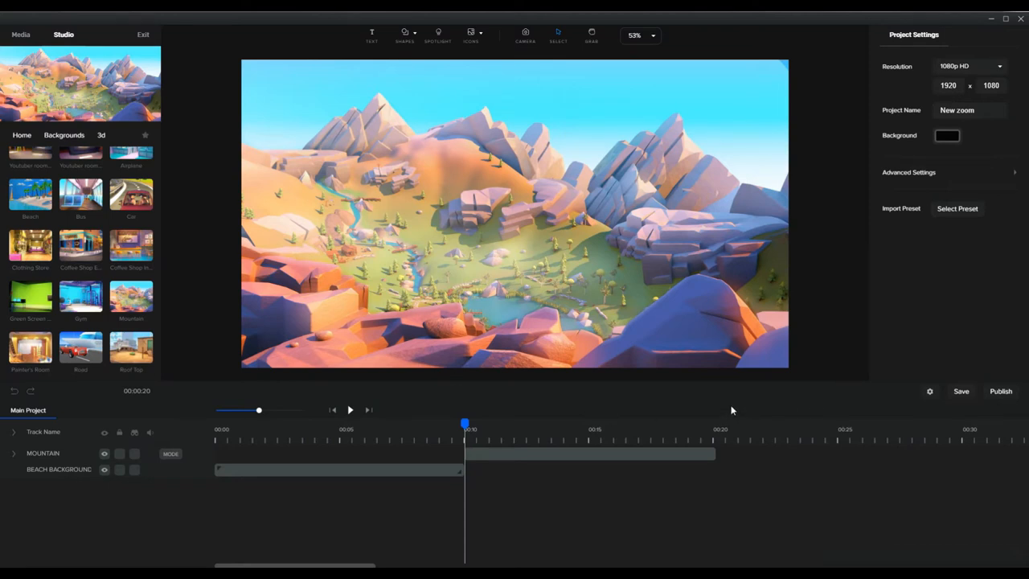
click(571, 454)
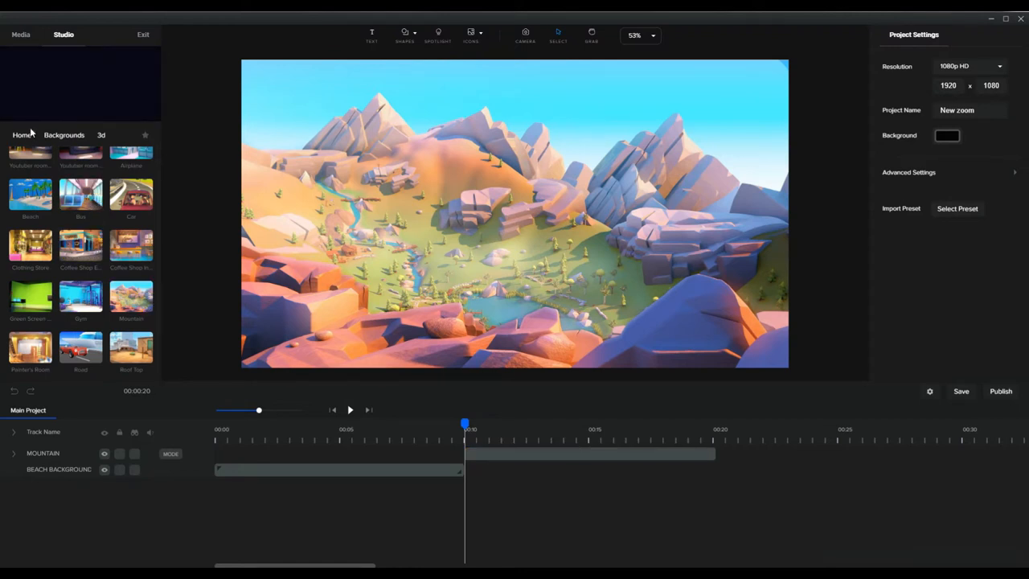
Place a transition between the Beach and Mountain clips and enter camera mode
click(22, 134)
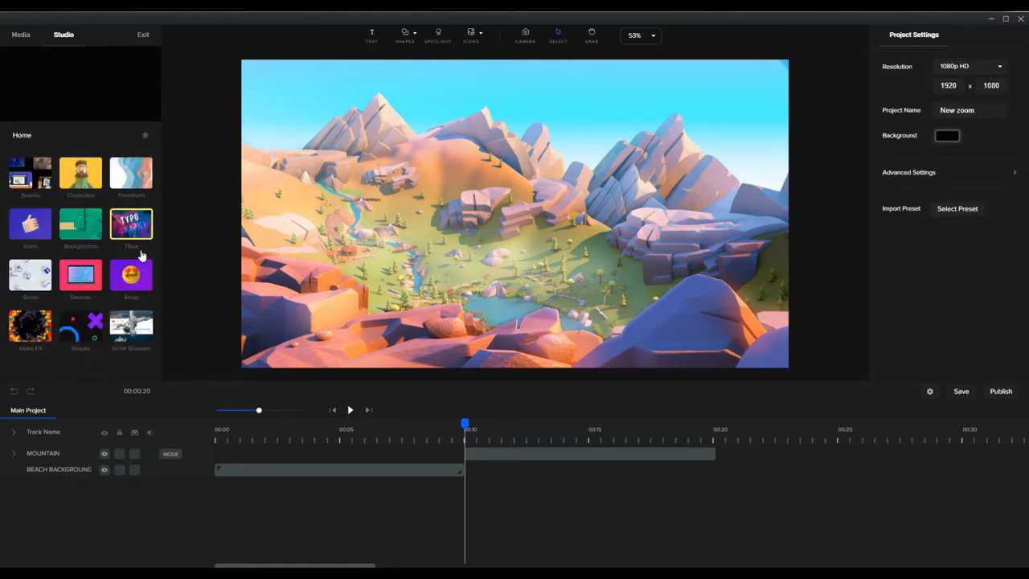
click(131, 175)
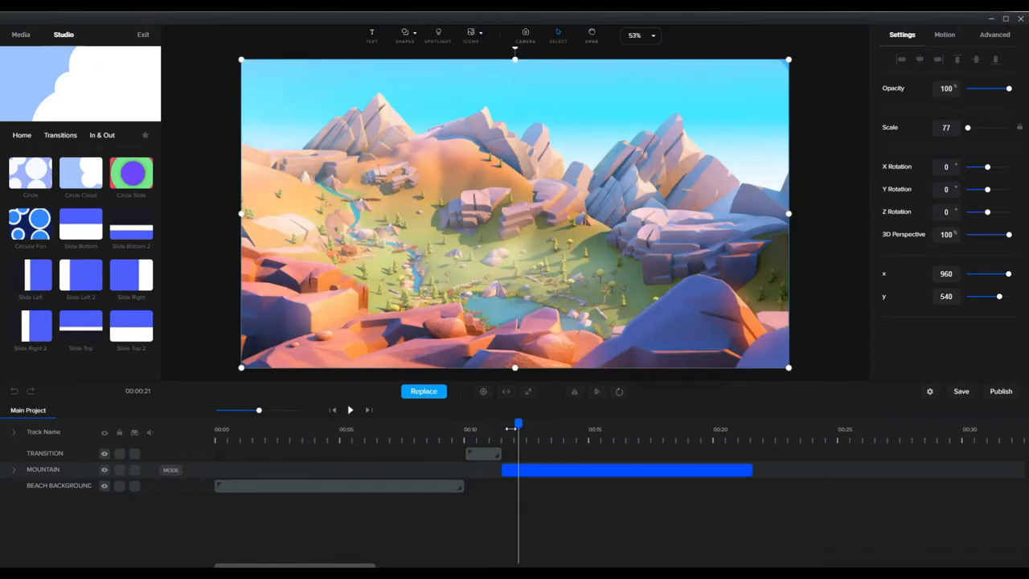
drag(517, 424, 502, 423)
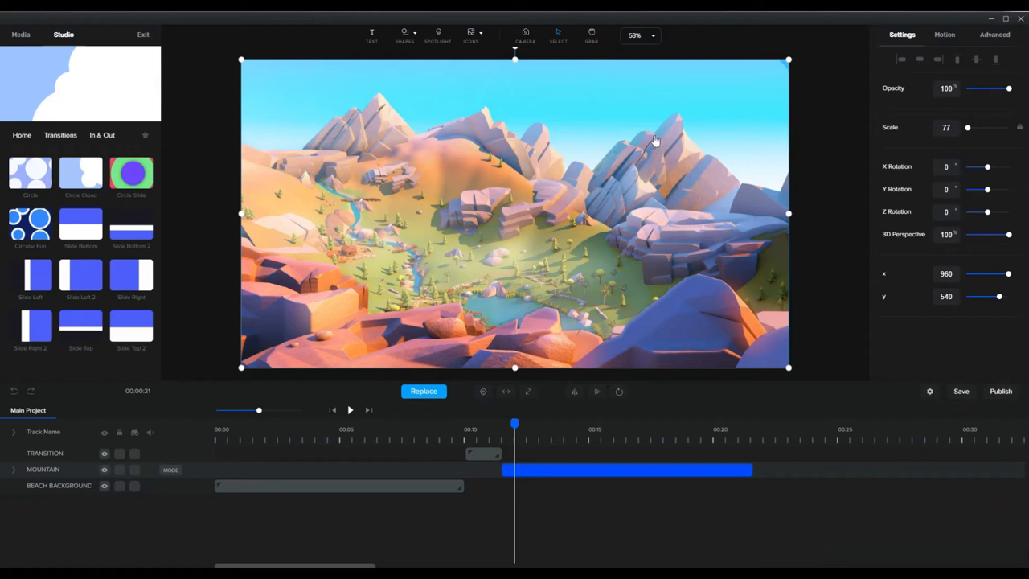
click(525, 34)
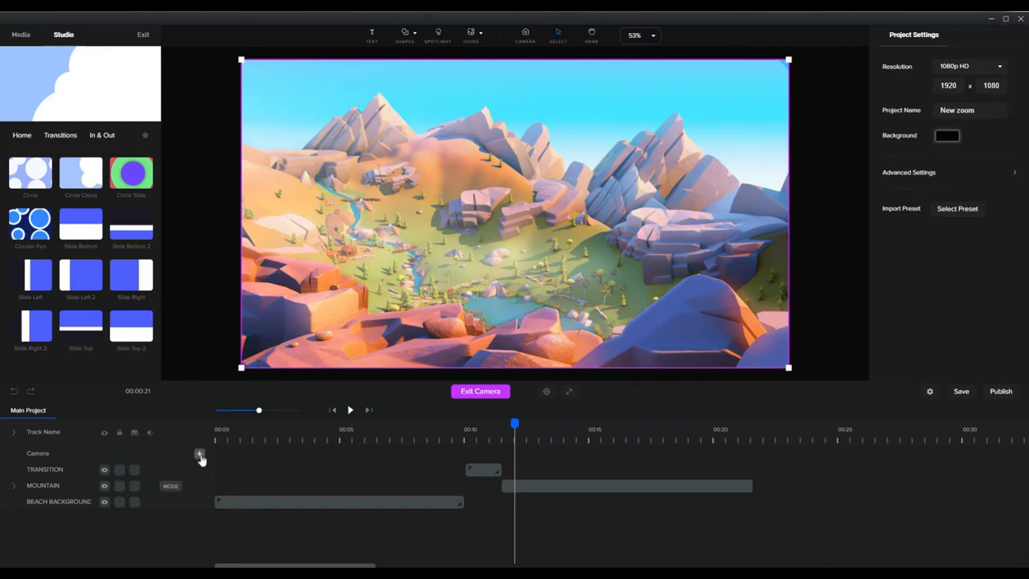
Add a camera keyframe framing a tiny spot near the lake in the valley
click(199, 454)
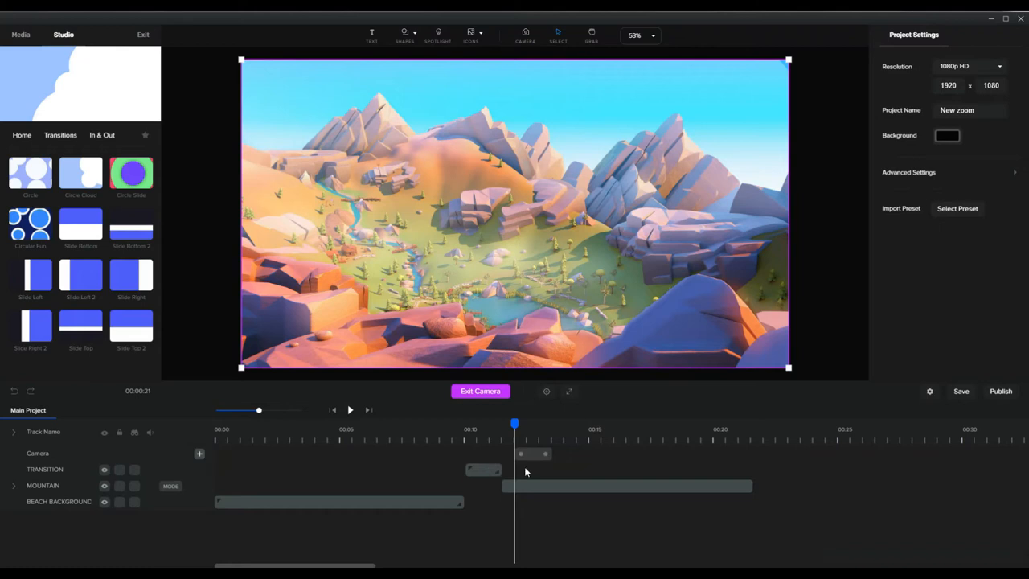
click(515, 454)
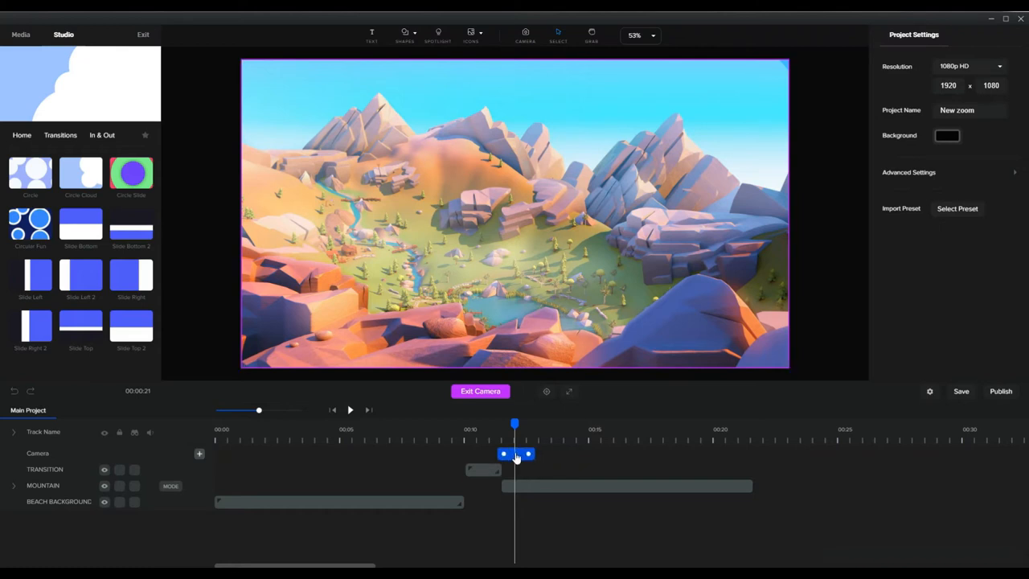
click(515, 455)
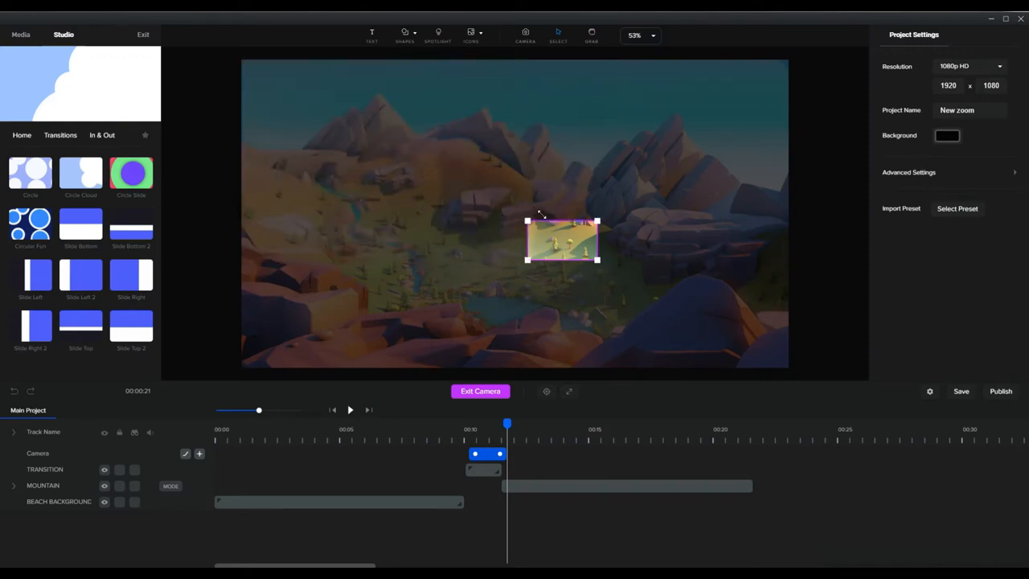
drag(561, 242, 504, 282)
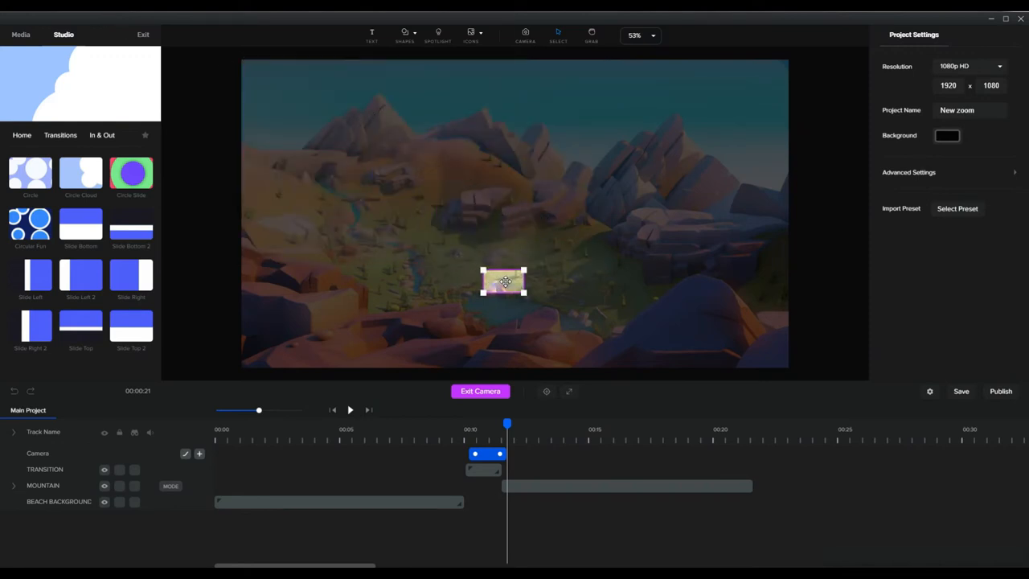
drag(504, 281, 480, 291)
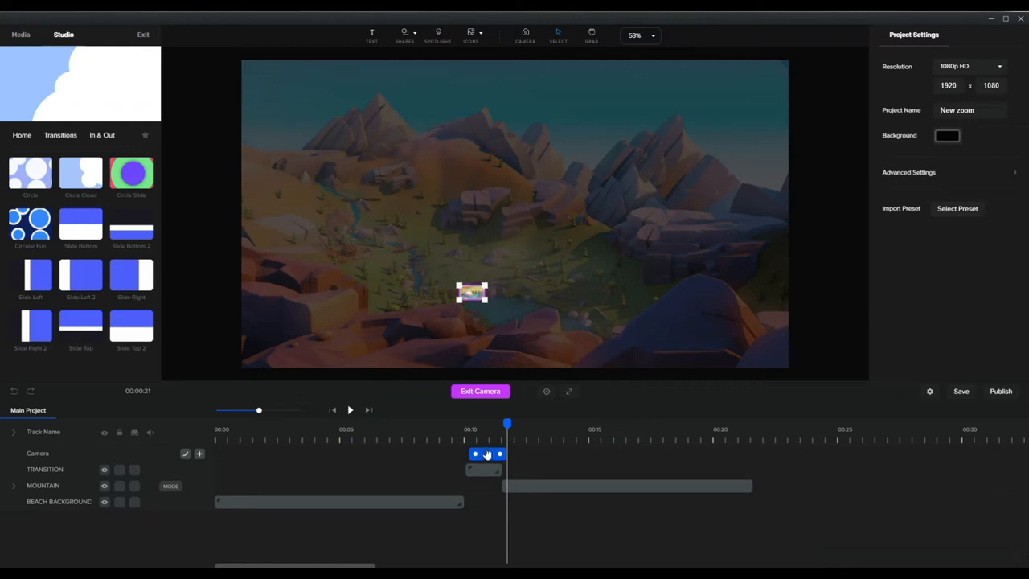
mouse_move(505, 458)
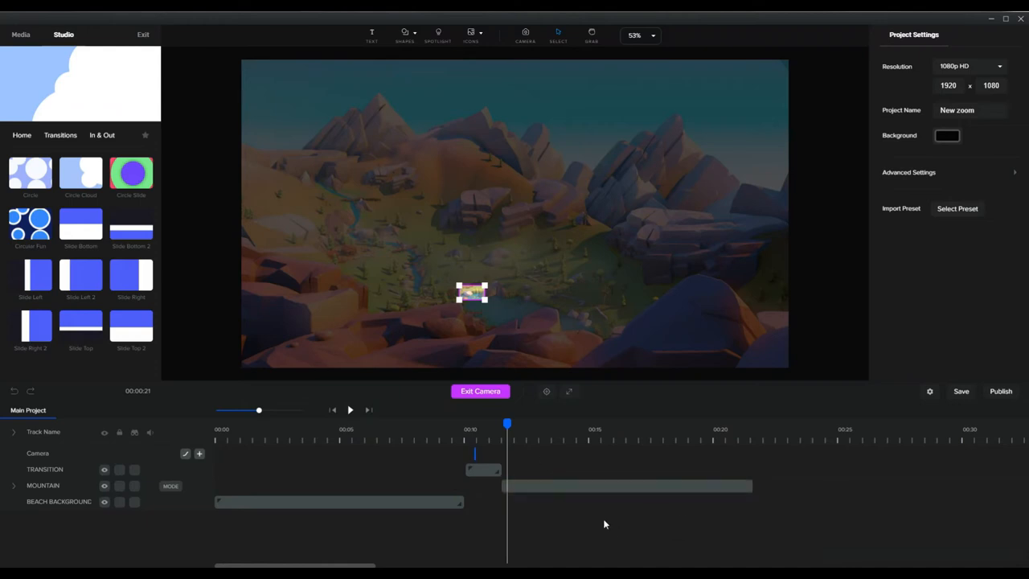
click(615, 485)
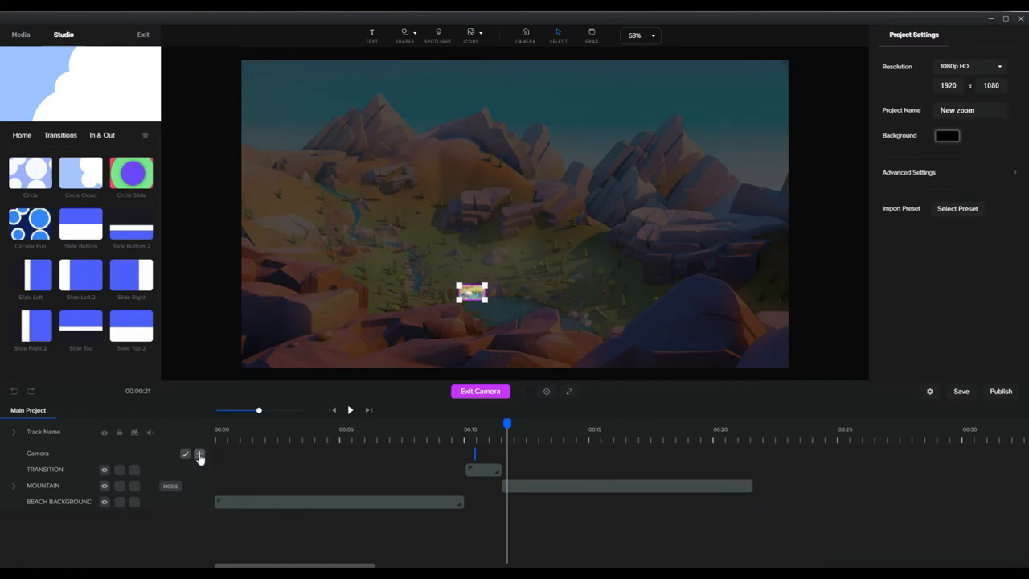
Add a second camera keyframe with the frame enlarged to cover the whole valley
click(200, 454)
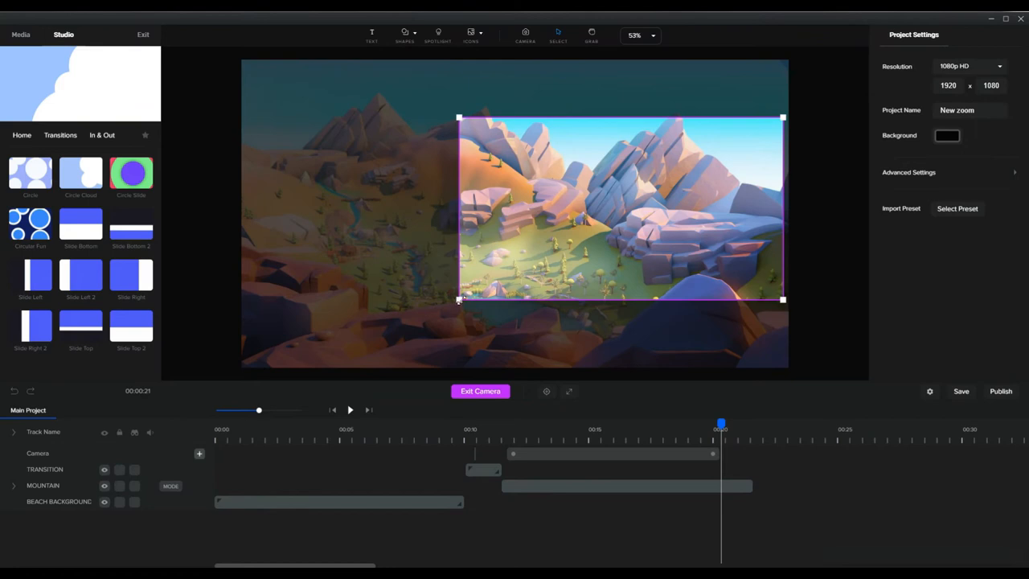
drag(459, 300, 342, 366)
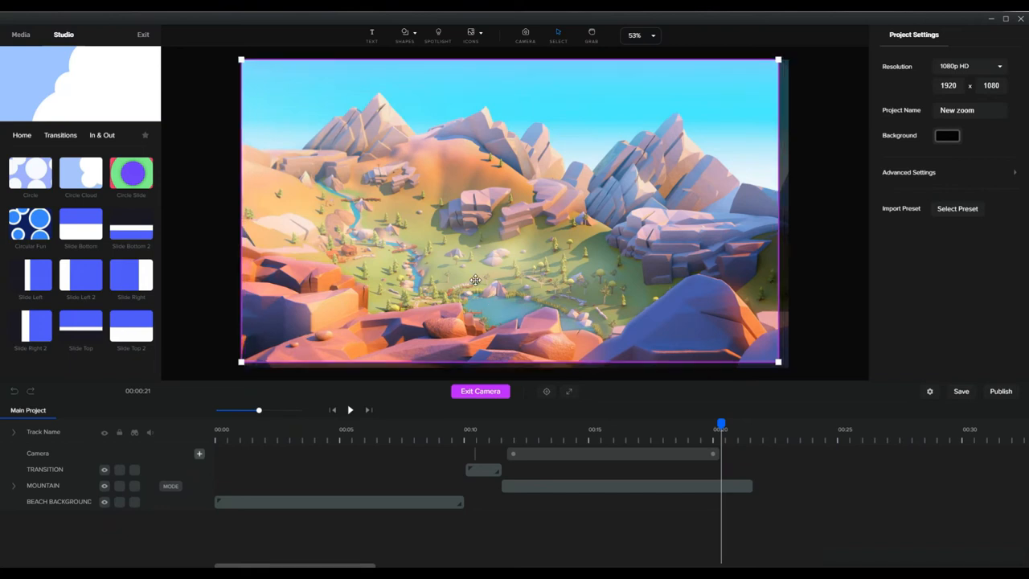
drag(777, 362, 782, 363)
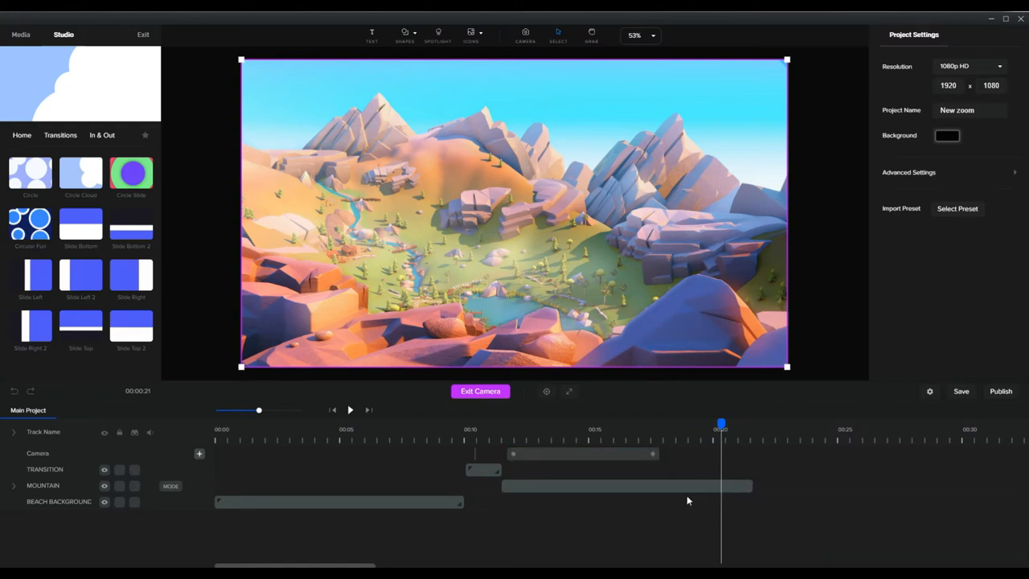
mouse_move(772, 523)
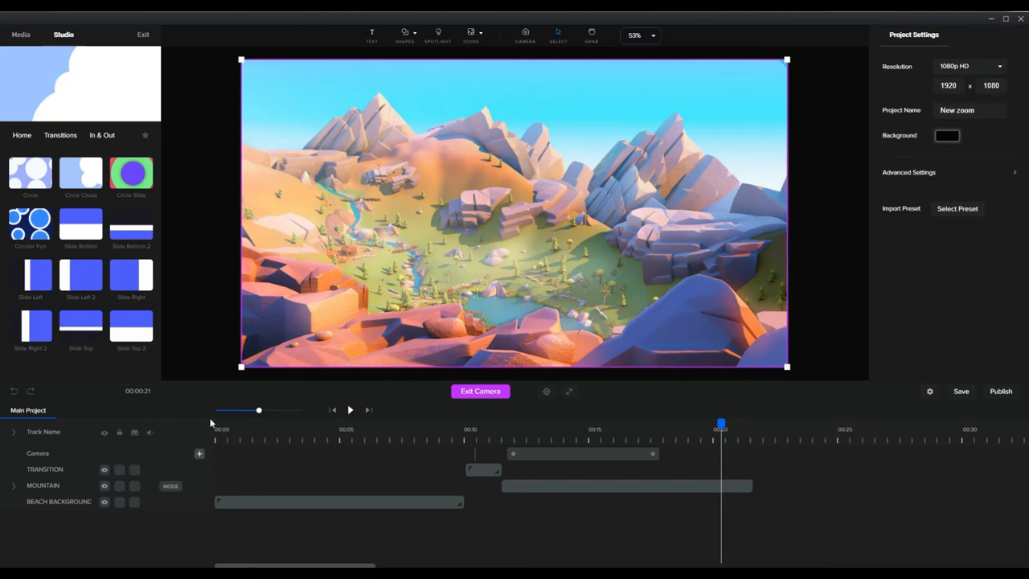
mouse_move(298, 424)
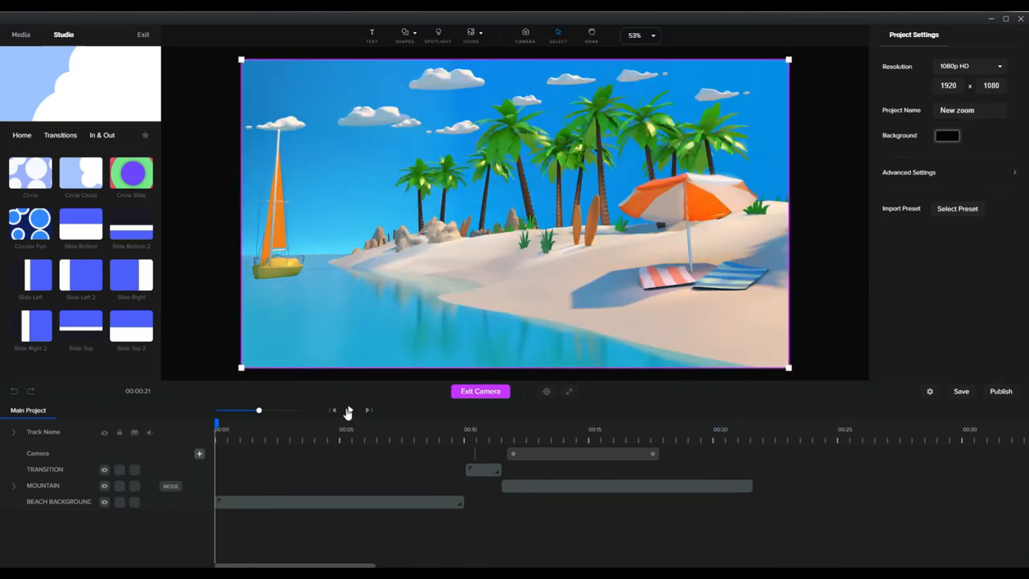
click(350, 410)
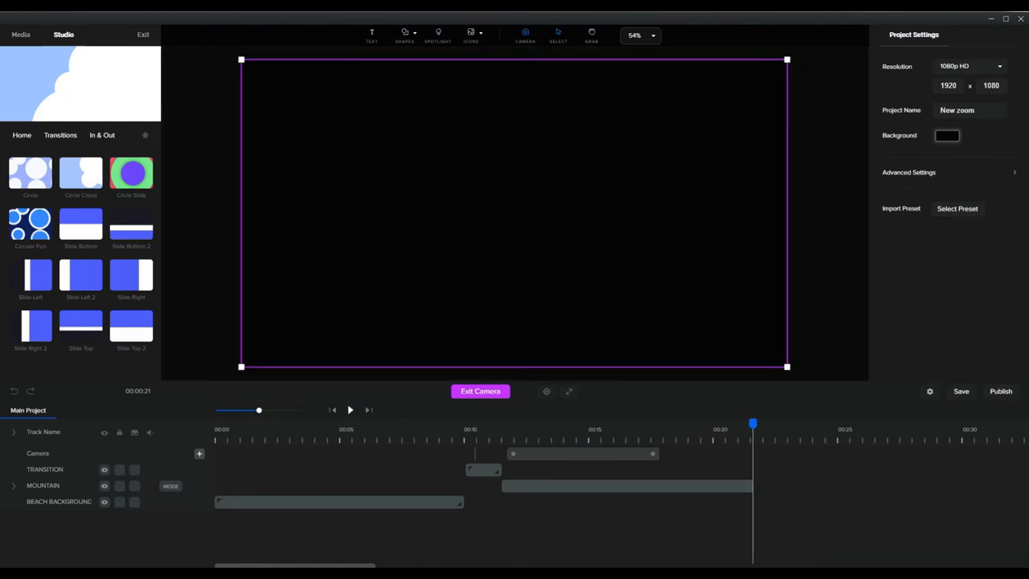
mouse_move(502, 526)
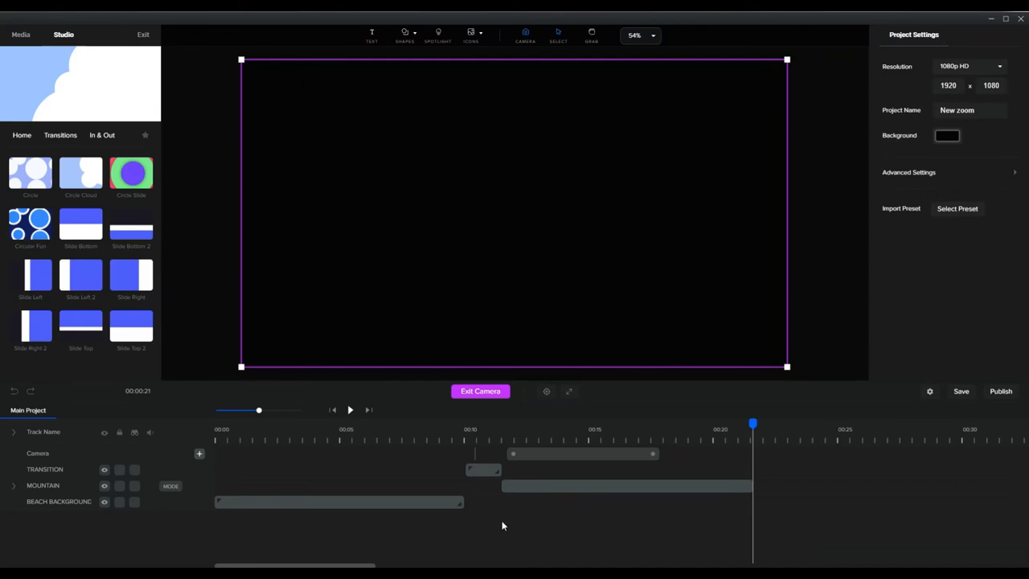
Delete the transition clip using its right-click Delete option
click(482, 470)
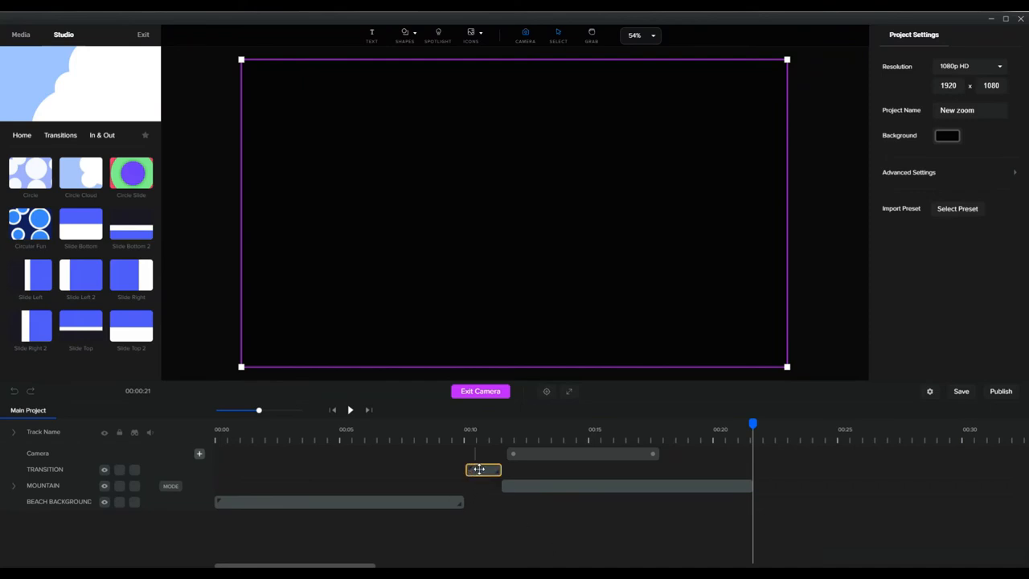
right_click(482, 469)
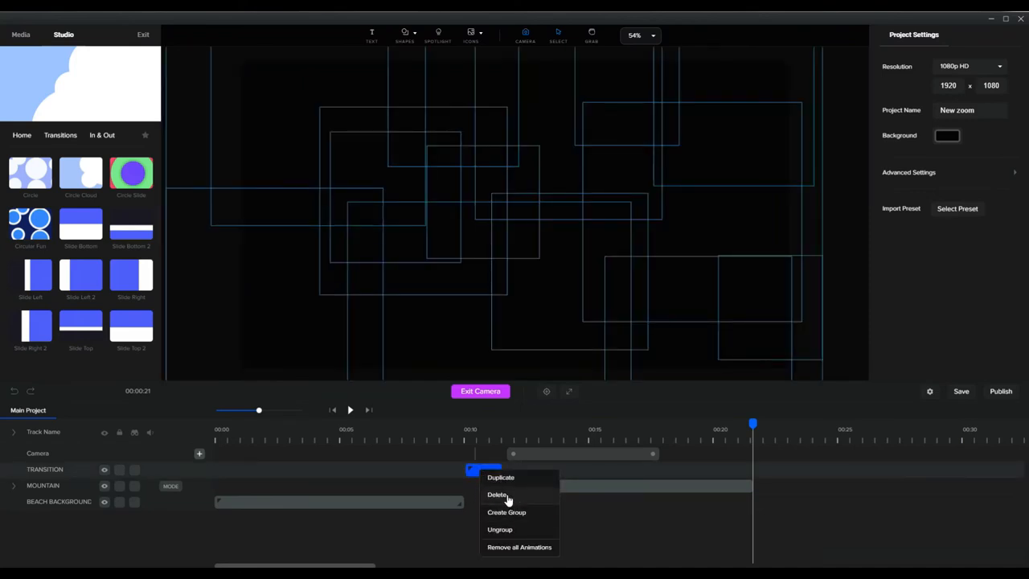
click(498, 495)
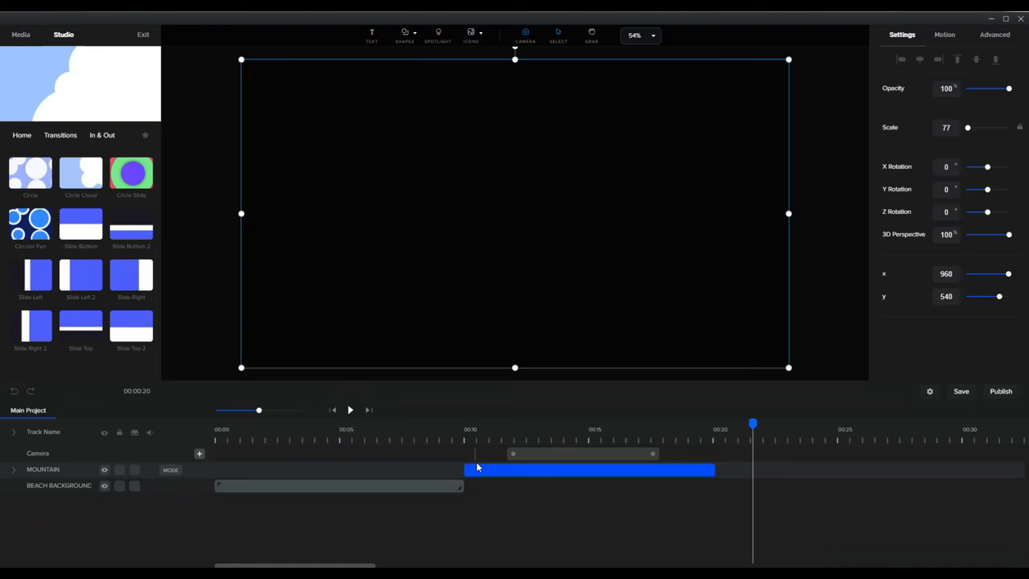
mouse_move(474, 463)
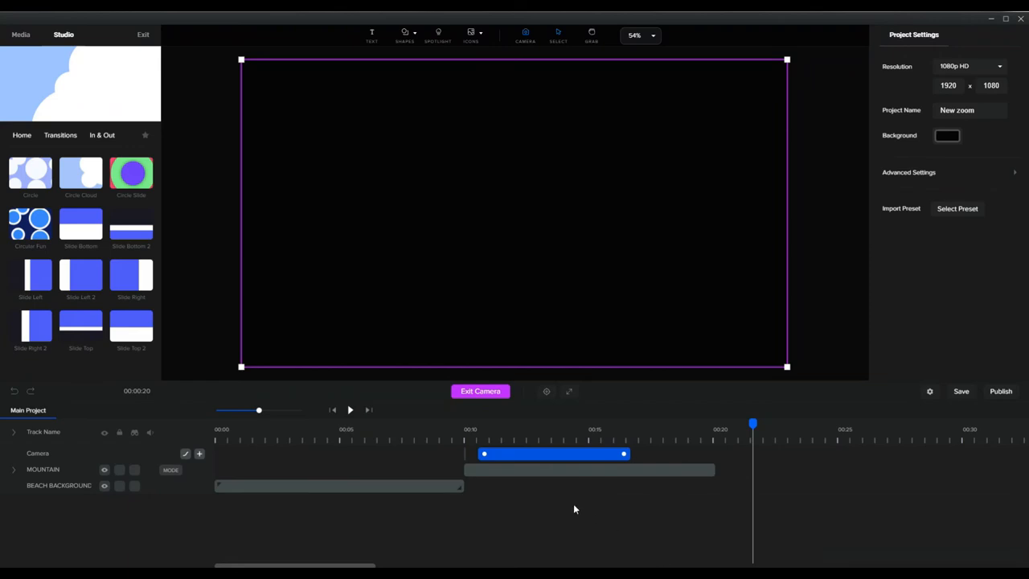
mouse_move(506, 502)
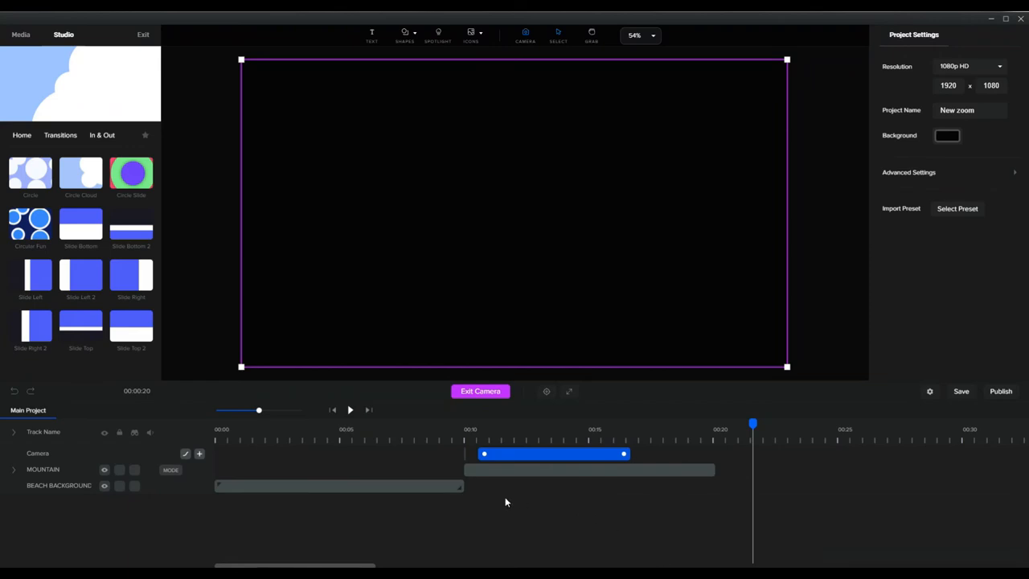
mouse_move(246, 447)
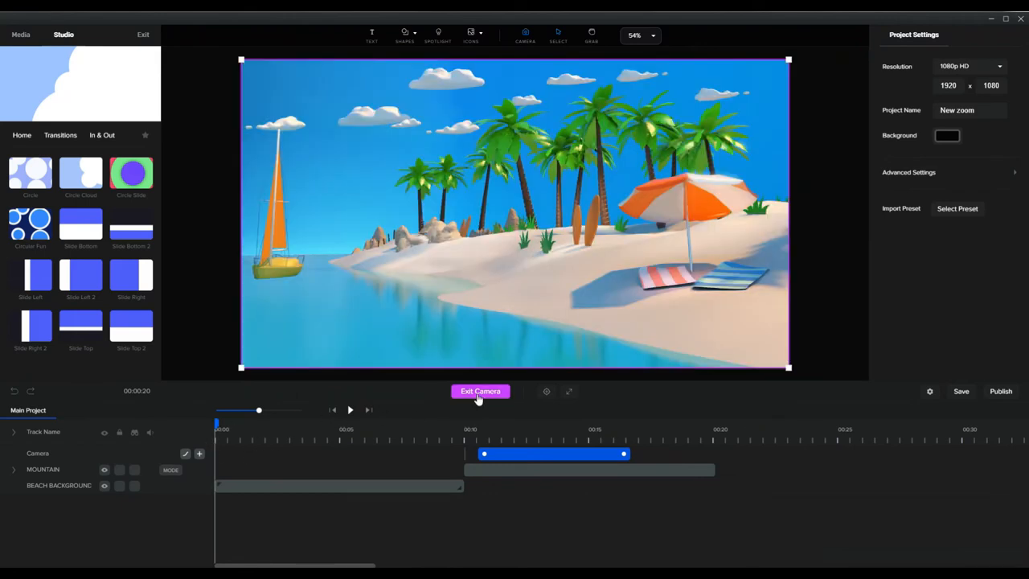
click(349, 409)
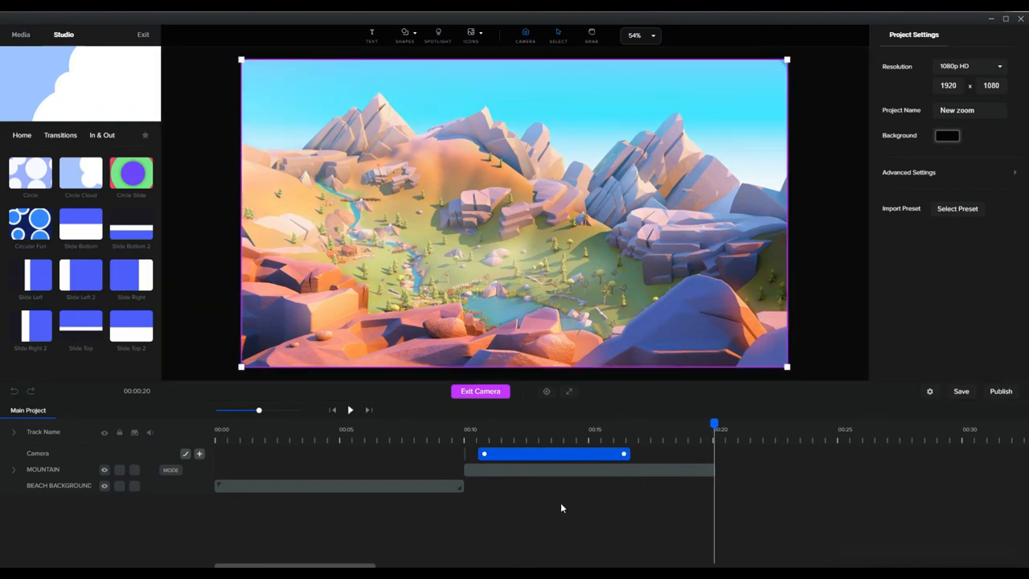
click(591, 470)
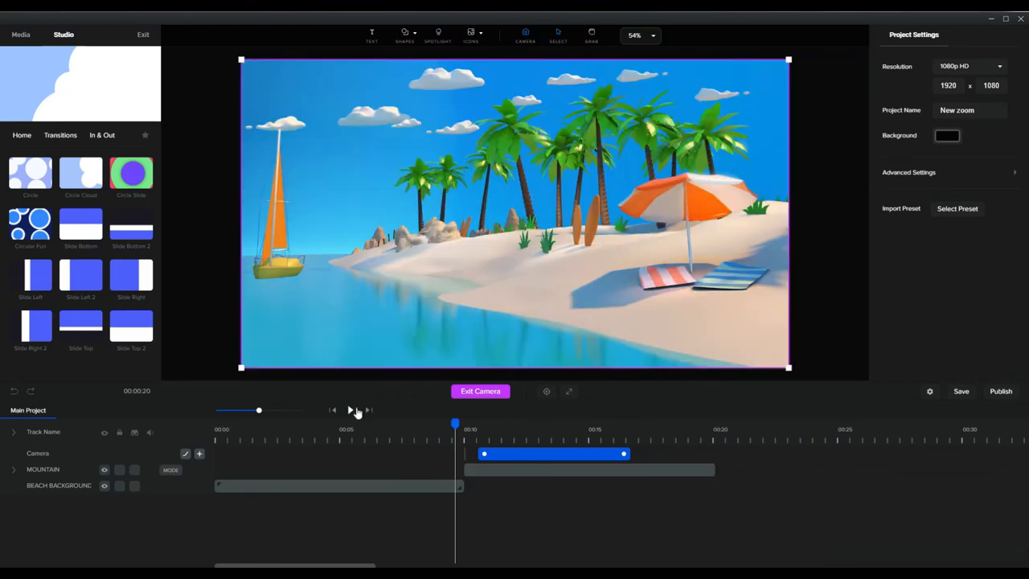
click(350, 410)
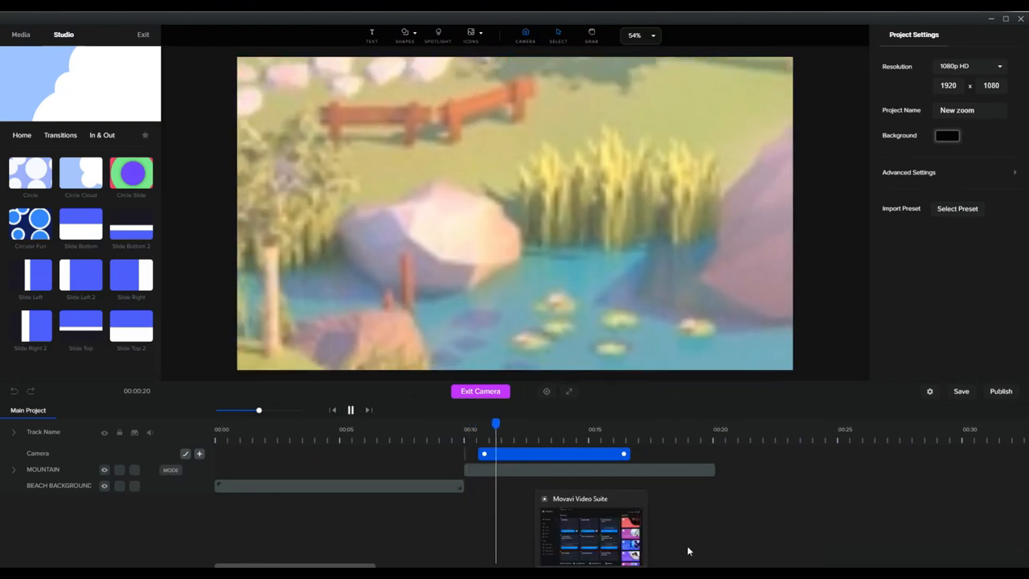